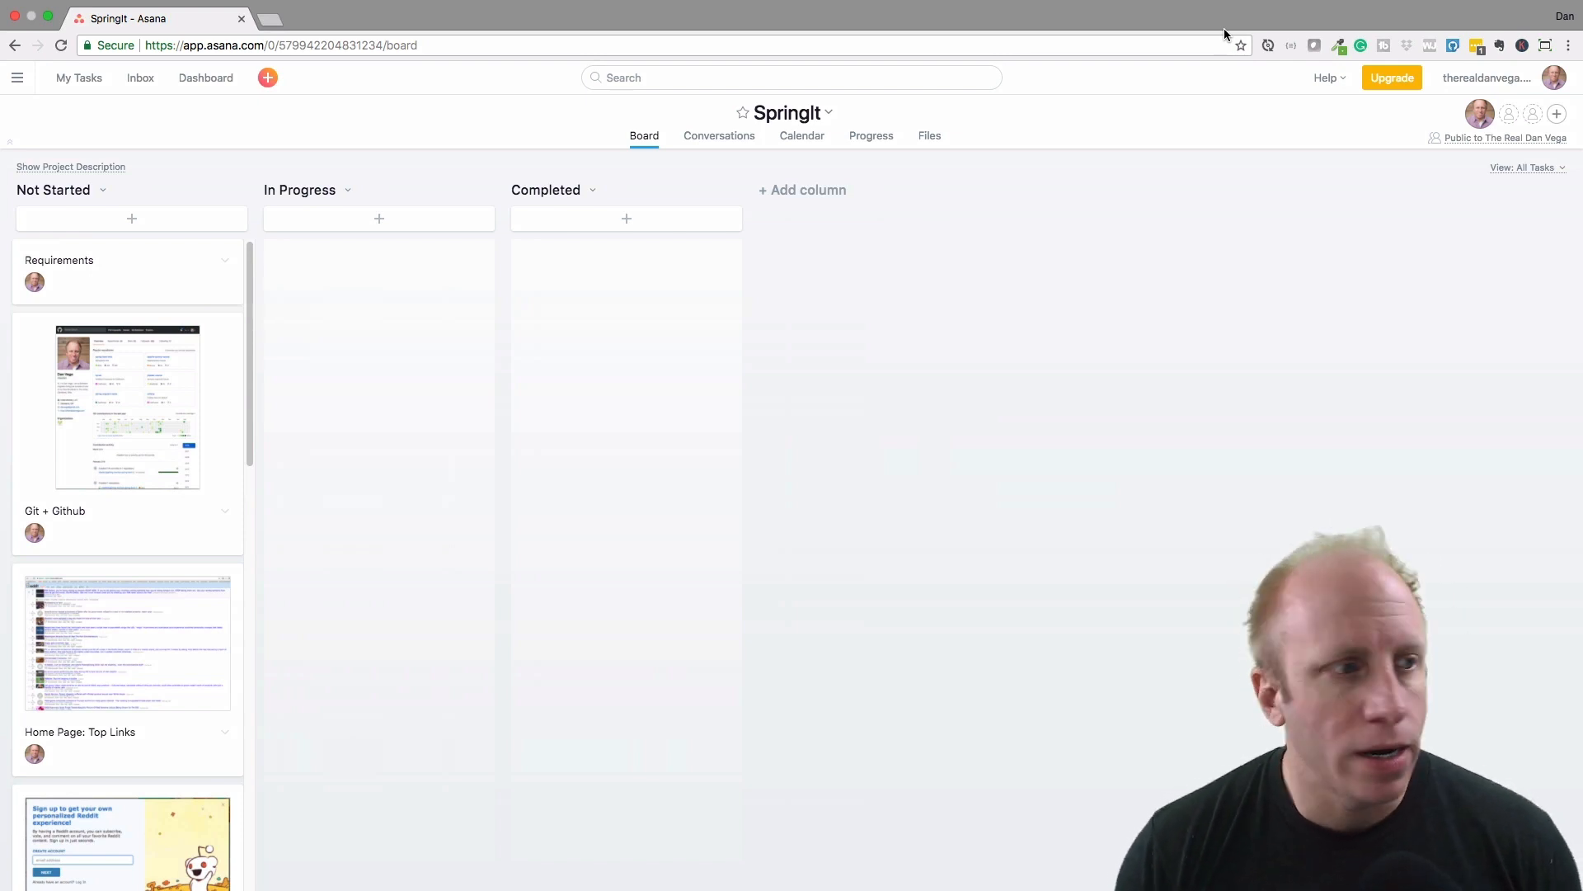
pyautogui.moveTo(147, 337)
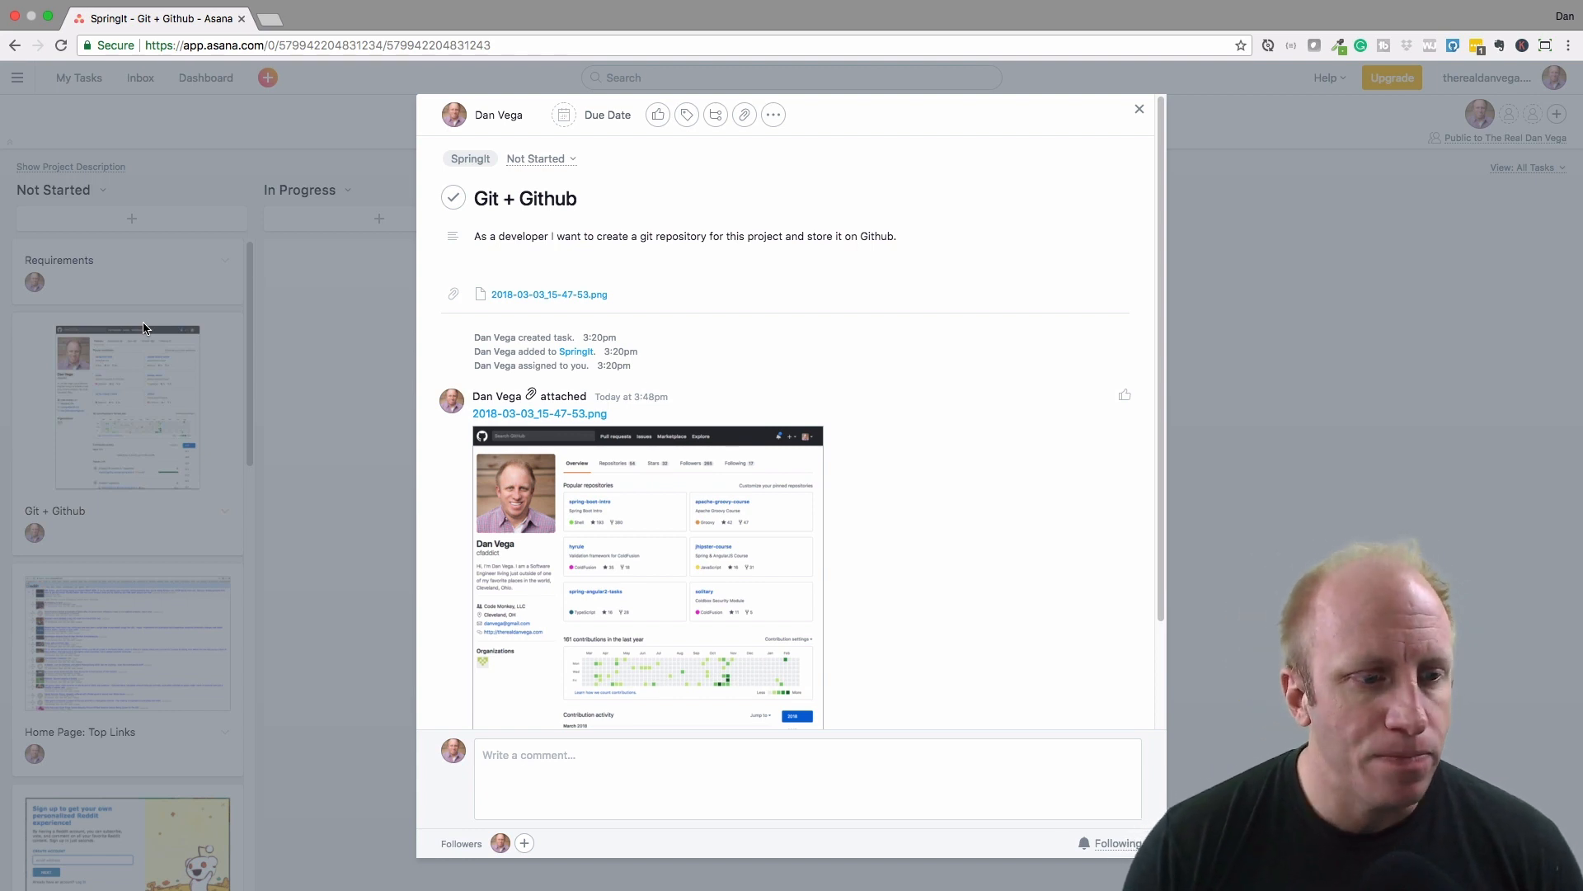
pyautogui.moveTo(129, 262)
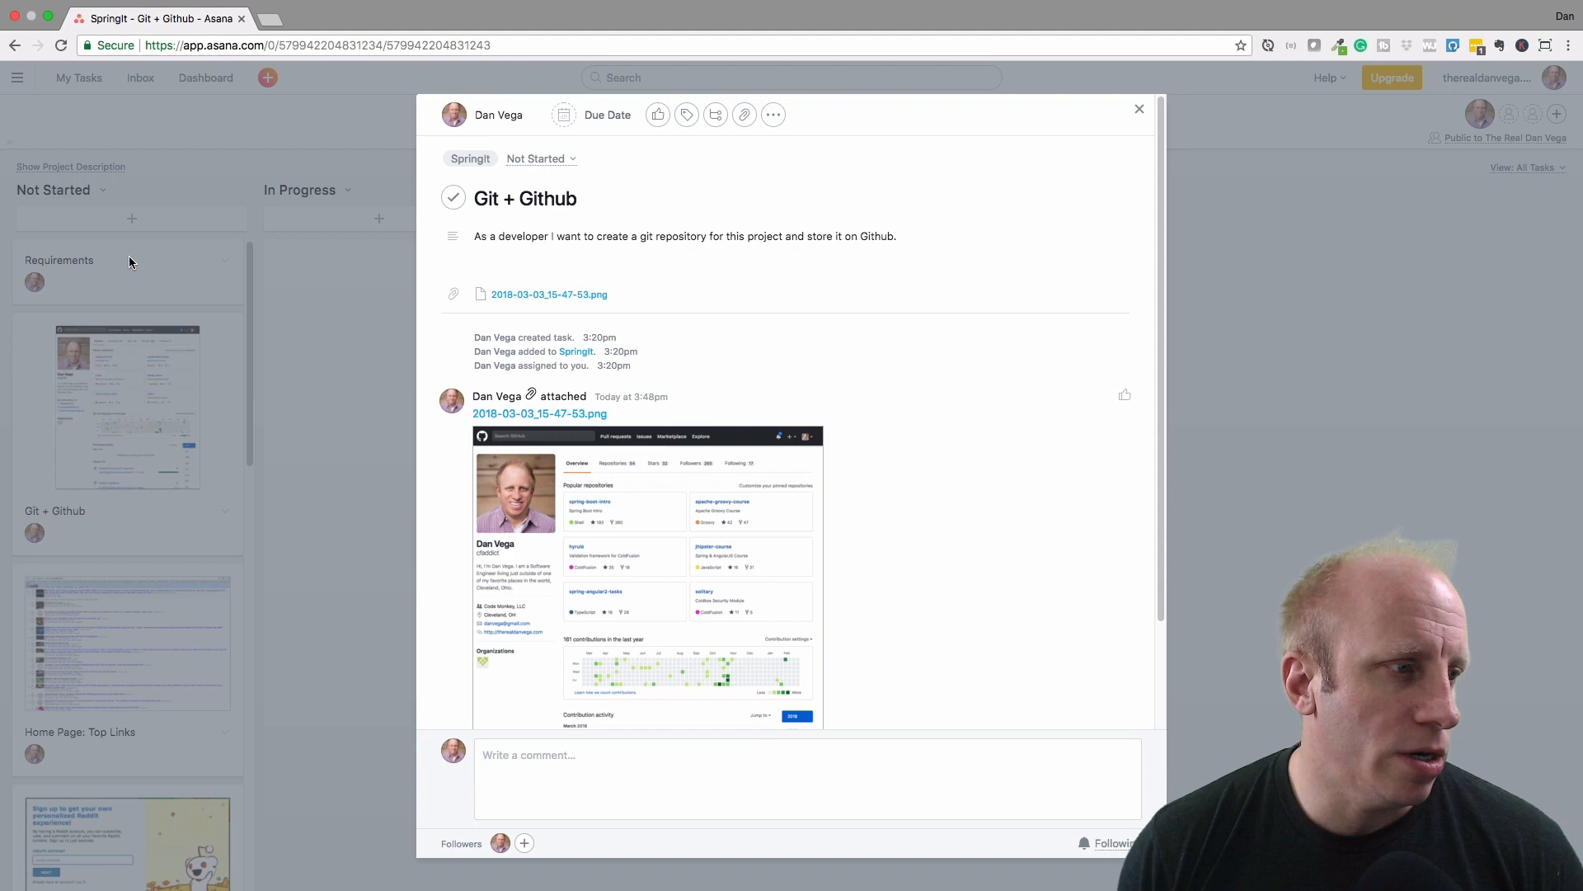
# Close the Git + Github story and review the Requirements story details
pyautogui.click(1140, 109)
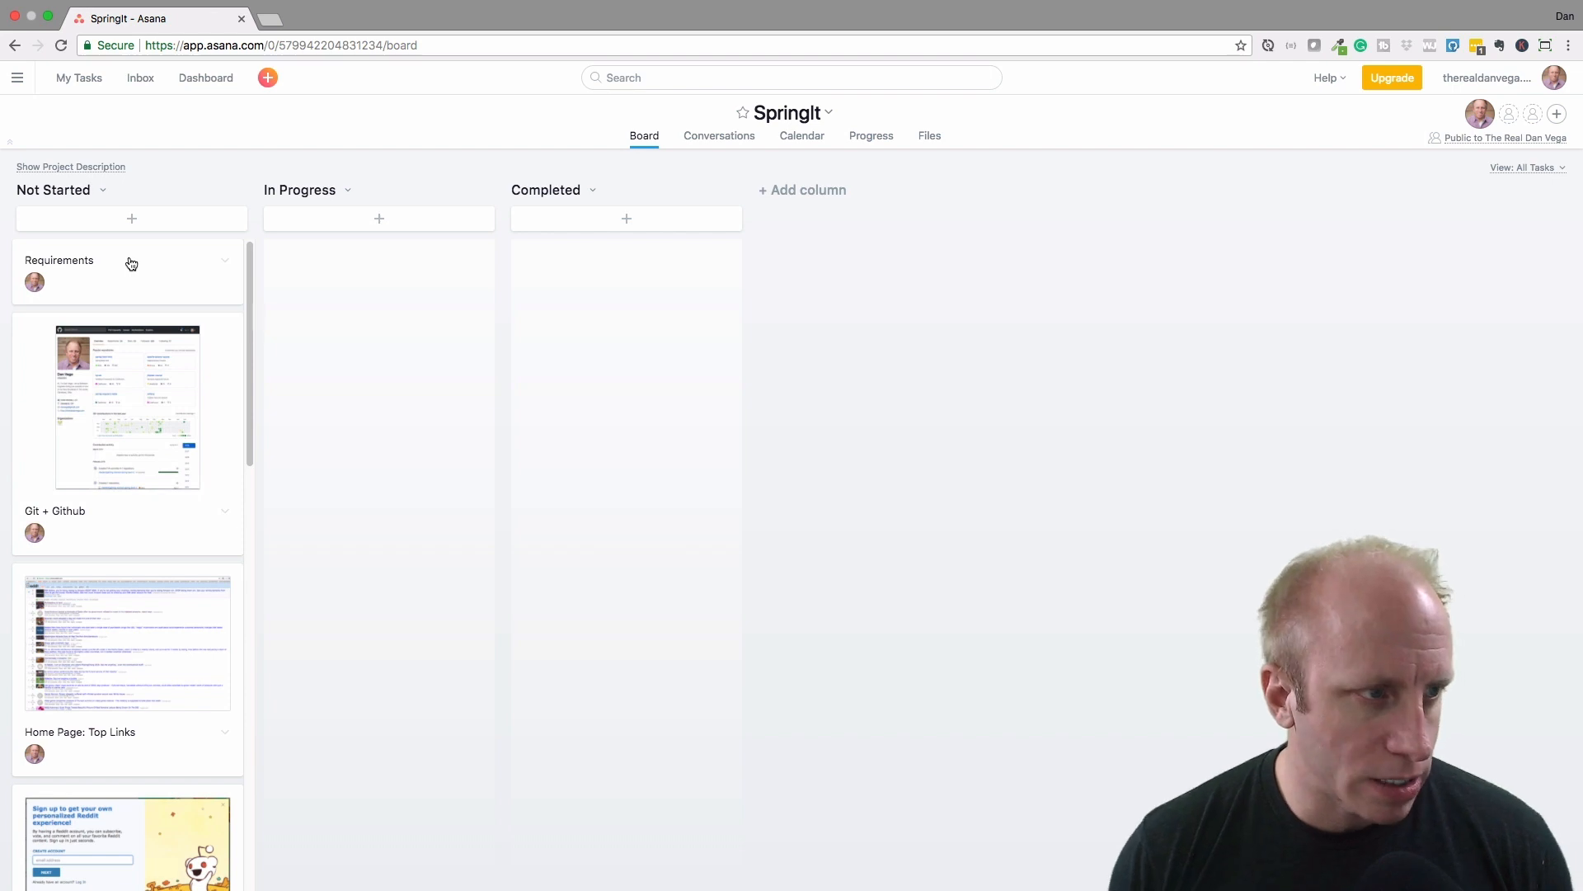
pyautogui.click(60, 259)
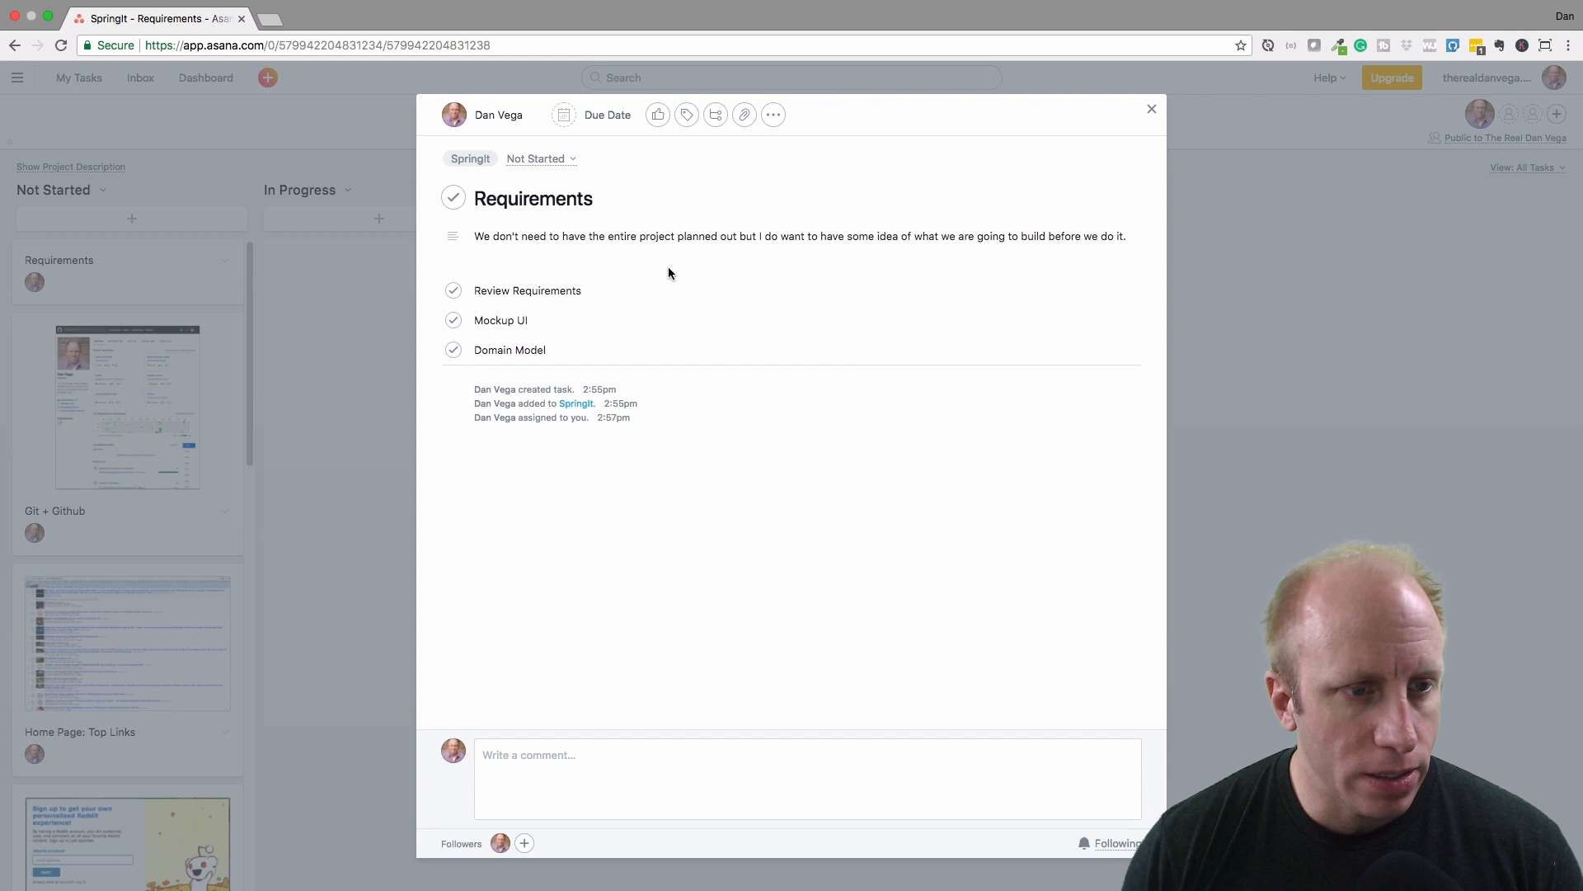
pyautogui.moveTo(542, 291)
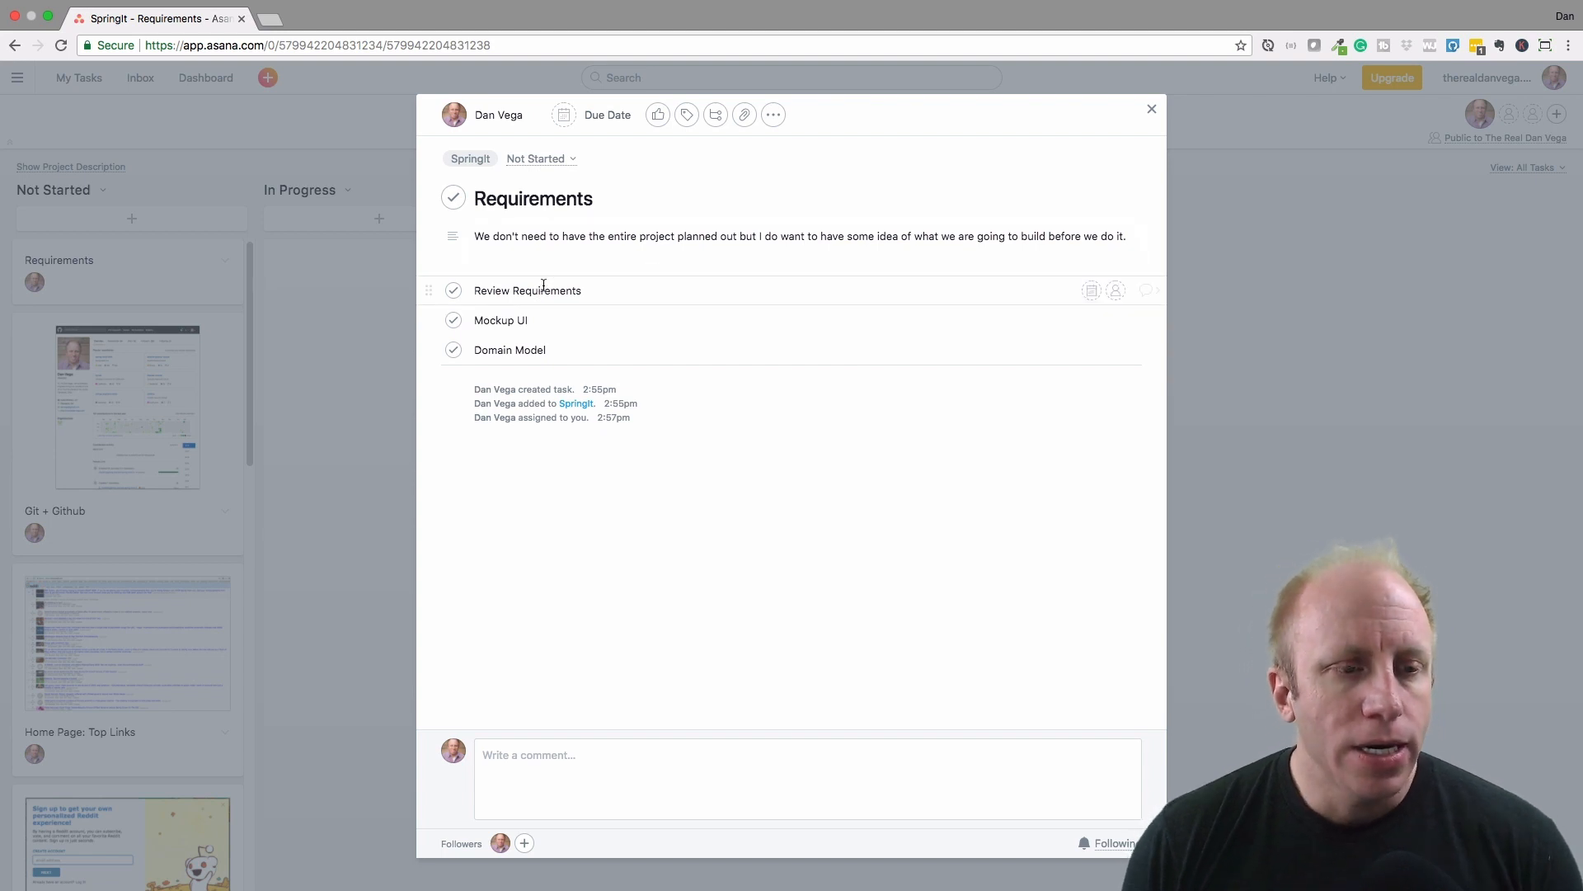
pyautogui.moveTo(576, 350)
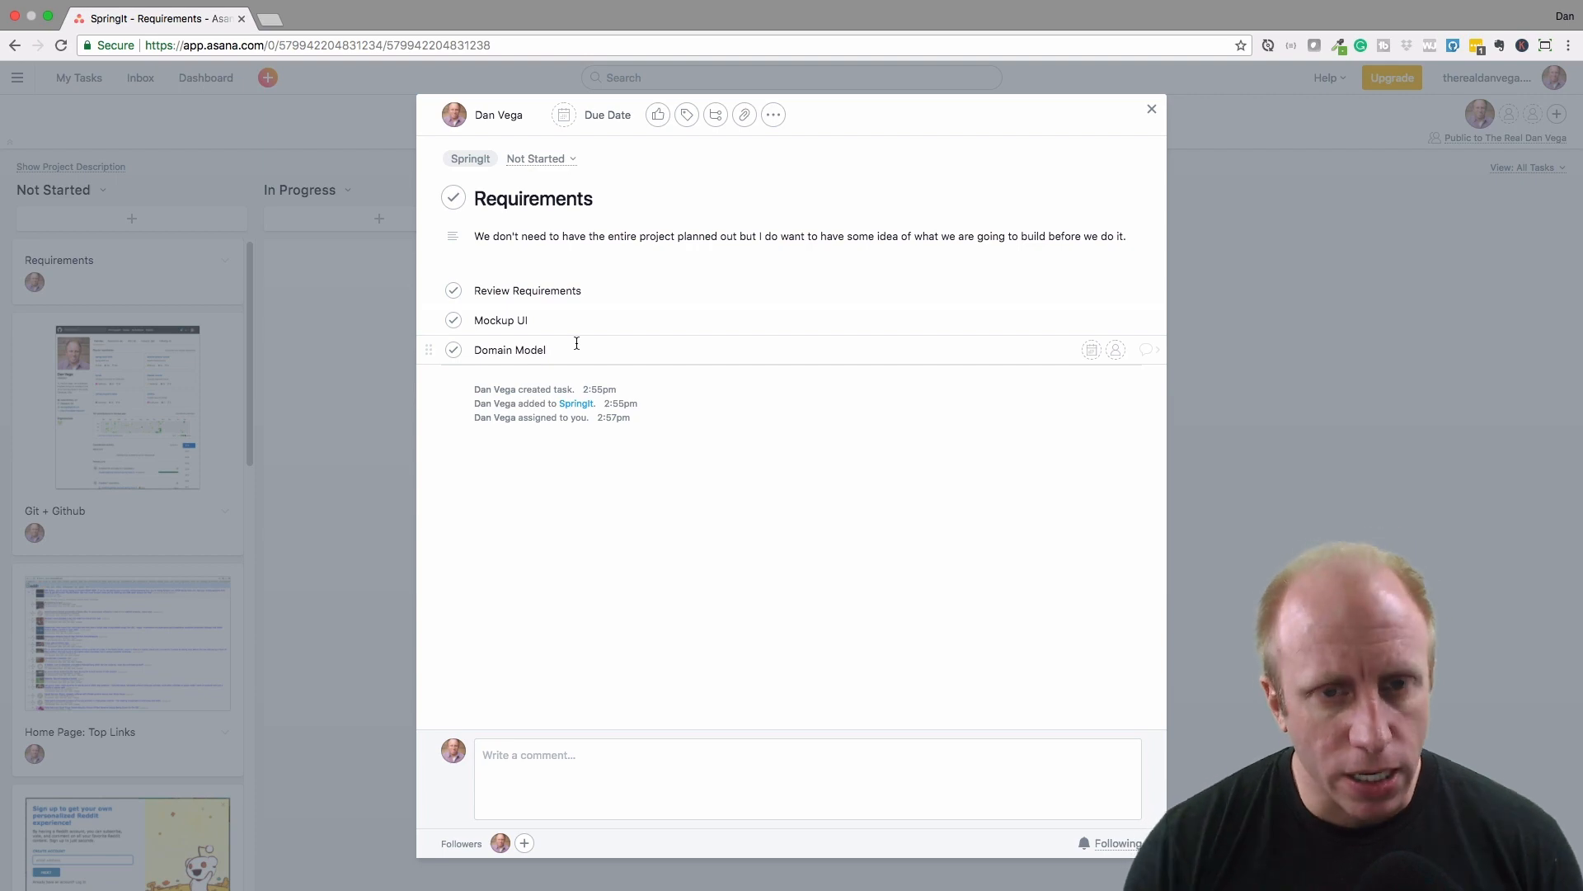
pyautogui.click(1150, 109)
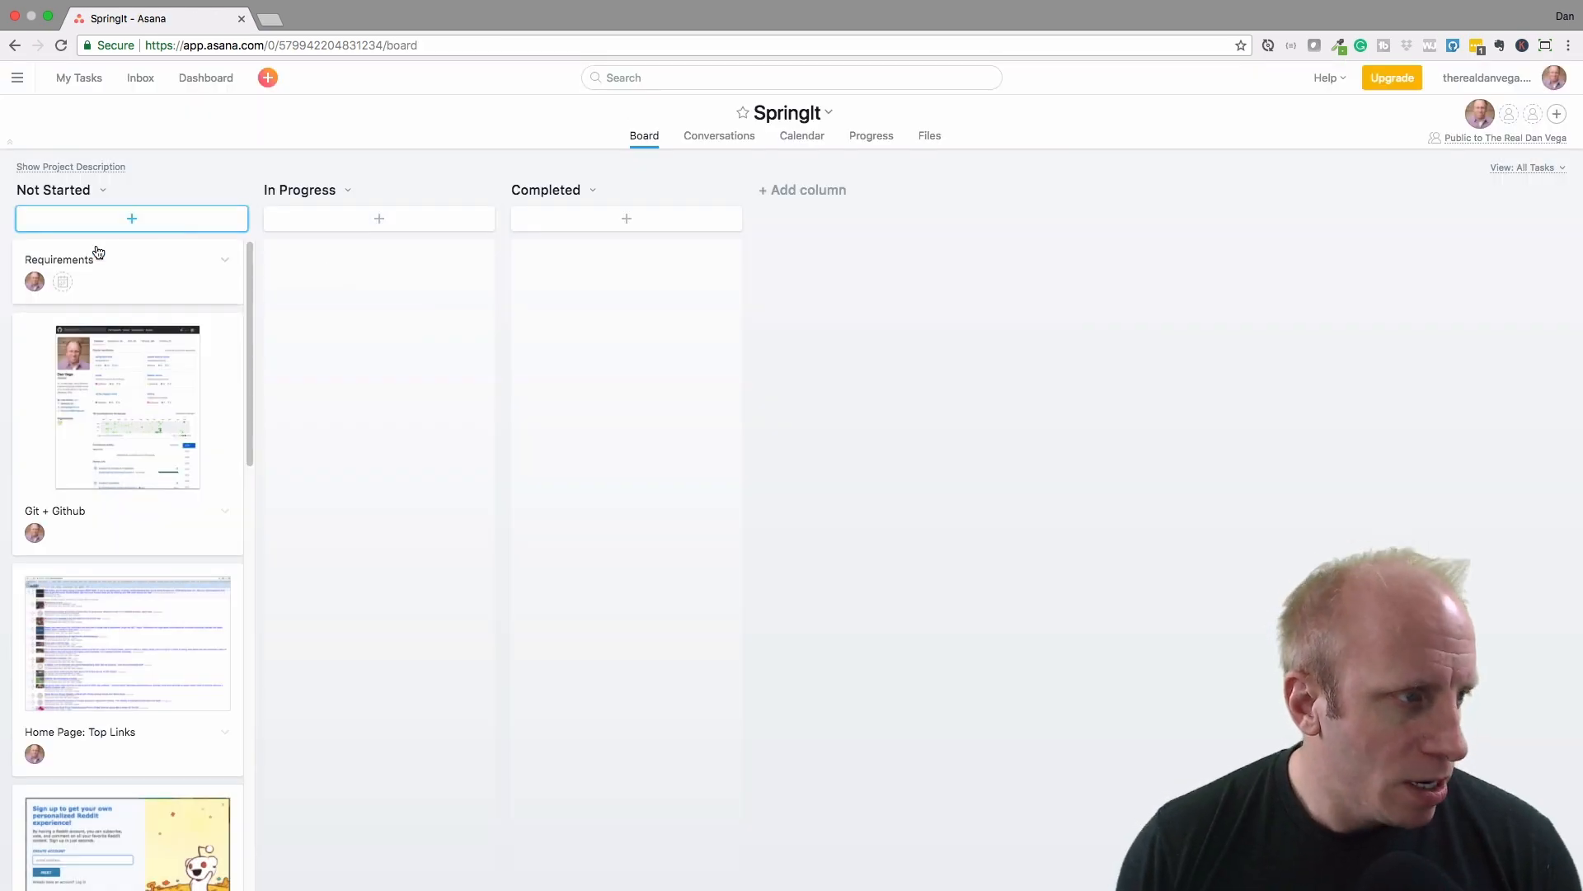
# Move the Requirements card from Not Started into the In Progress column
pyautogui.moveTo(127, 269); pyautogui.dragTo(379, 269)
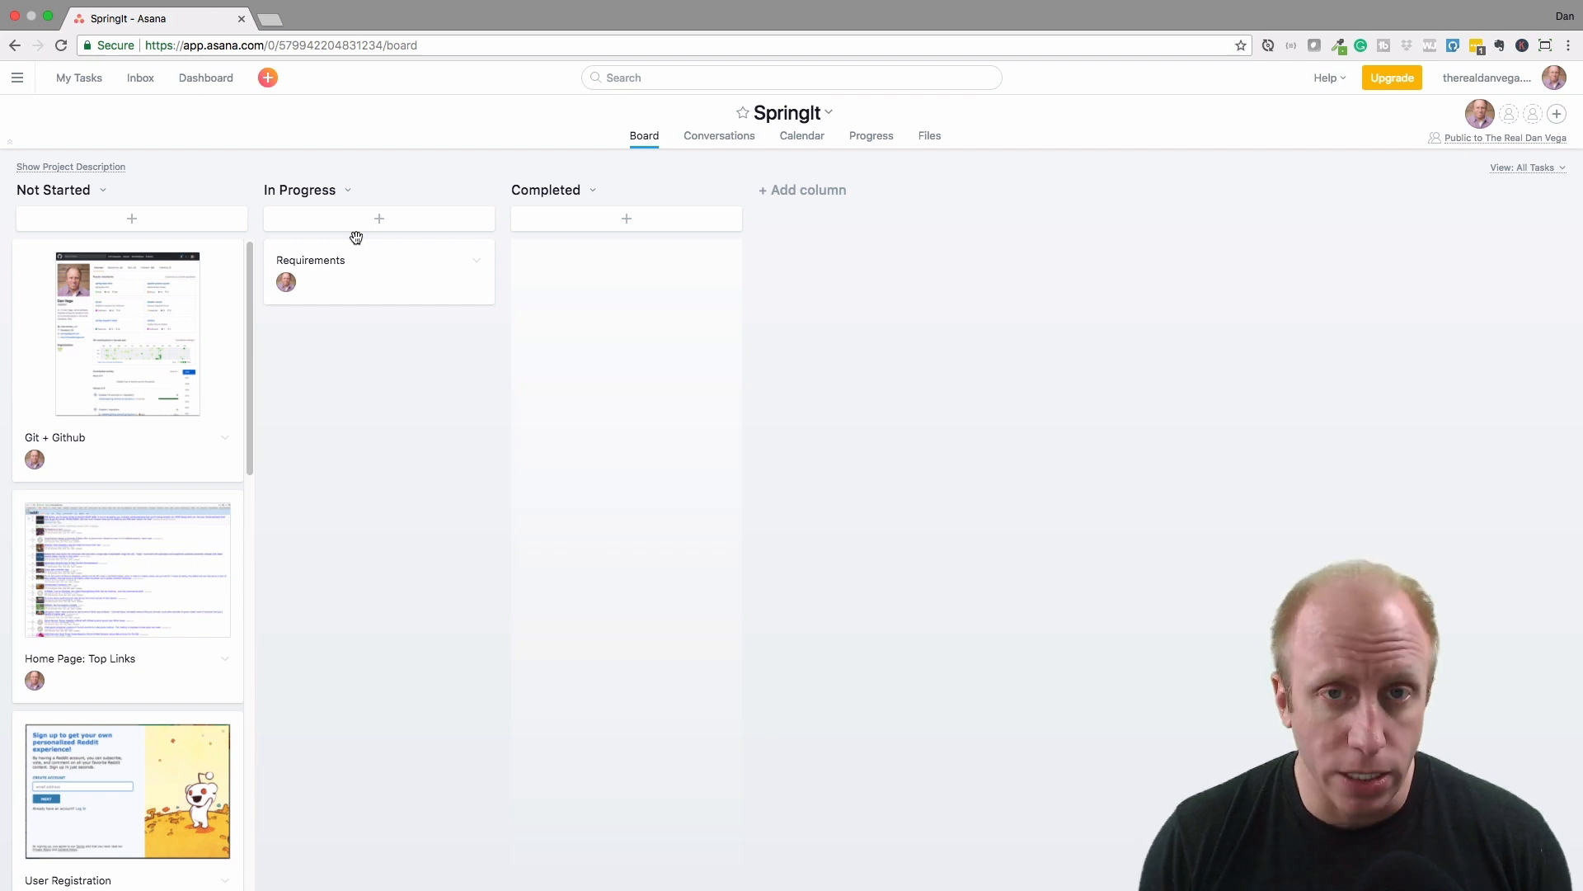
pyautogui.scroll(-3)
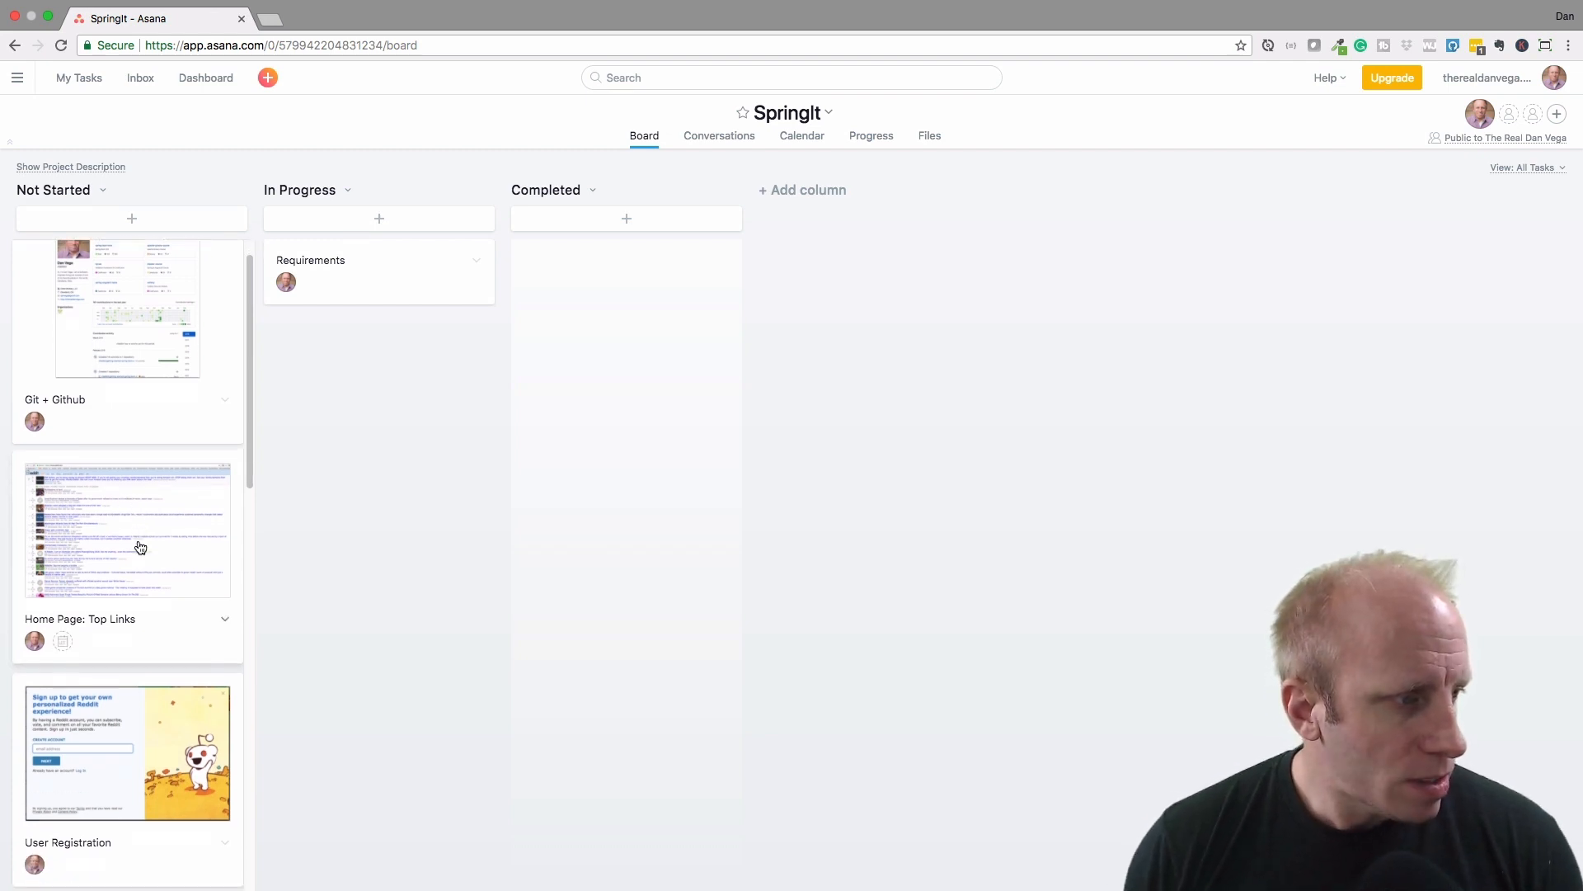
# Scroll the Not Started column to reach the Home Page: Top Links story
pyautogui.scroll(-3)
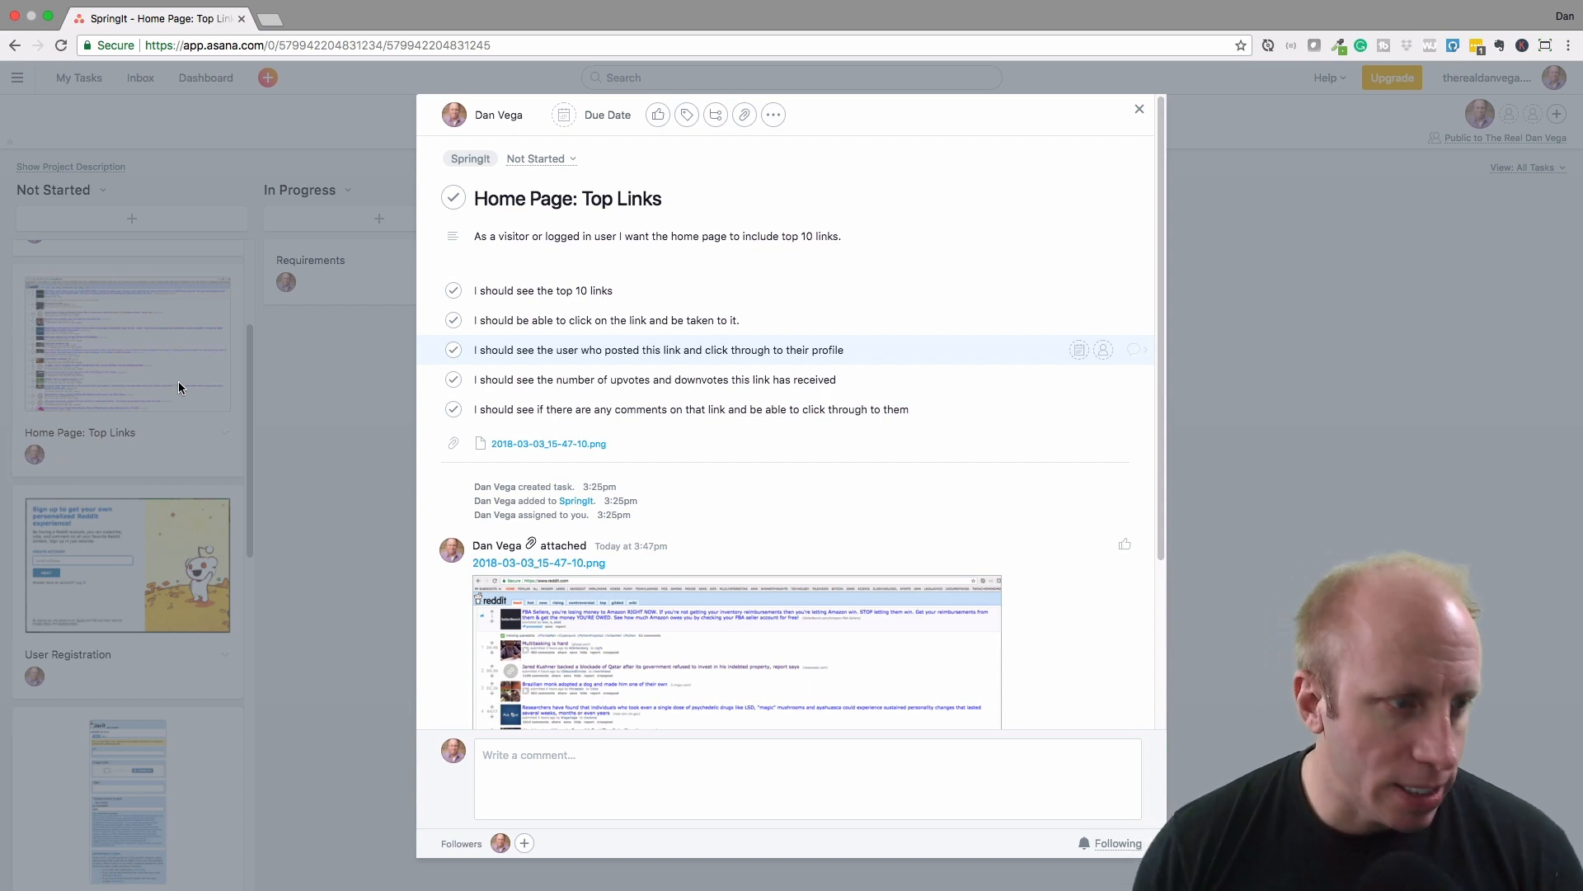
# Review the User Registration story details and return to the SpringIt board
pyautogui.click(1140, 109)
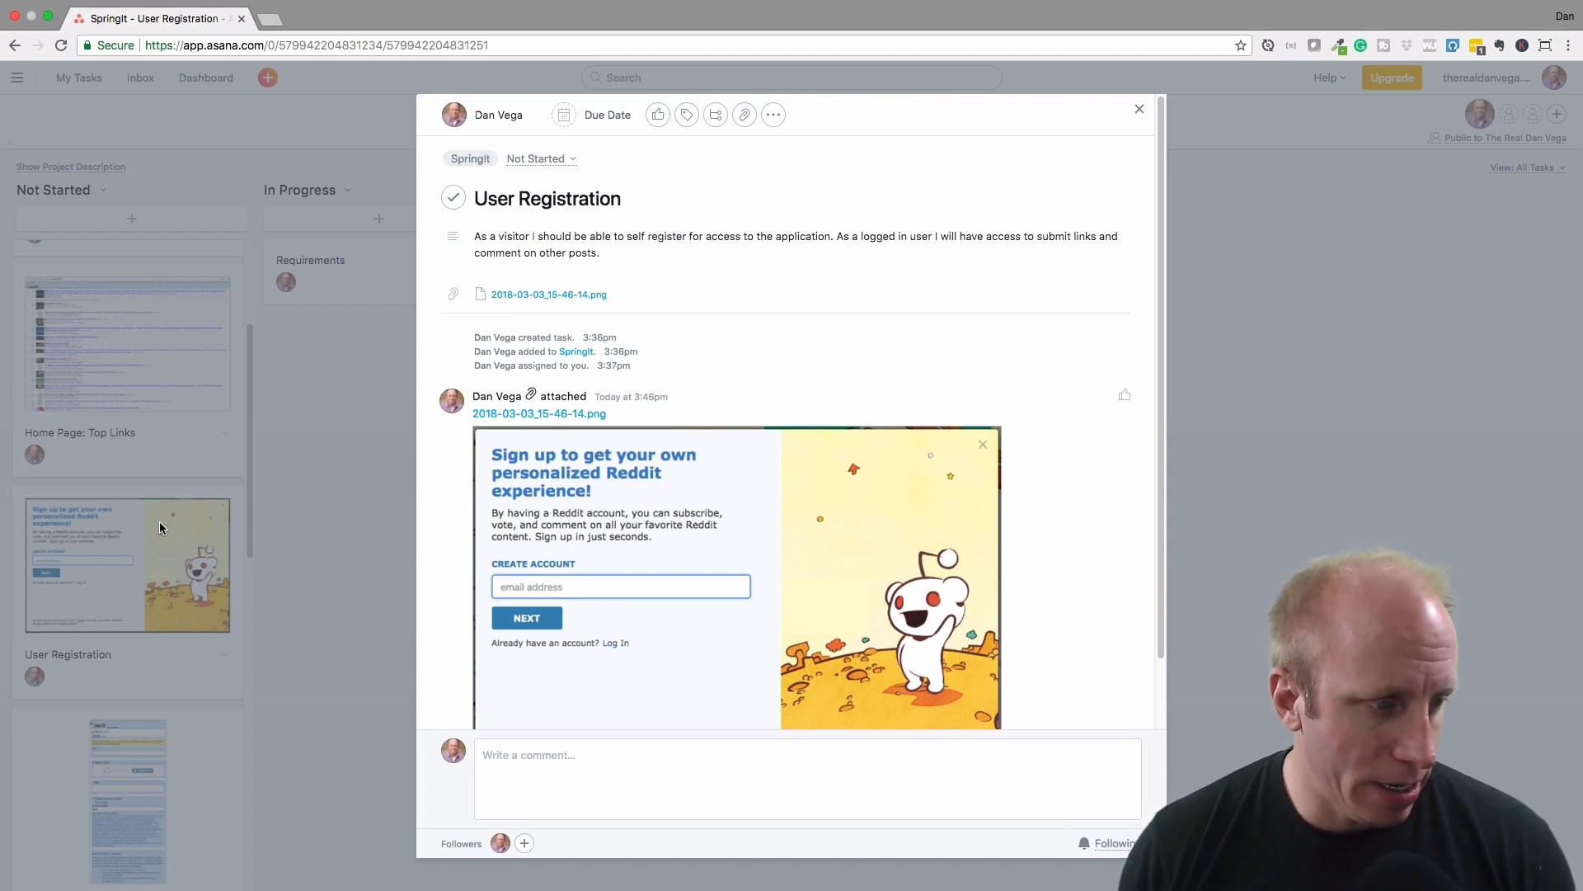
pyautogui.click(1139, 109)
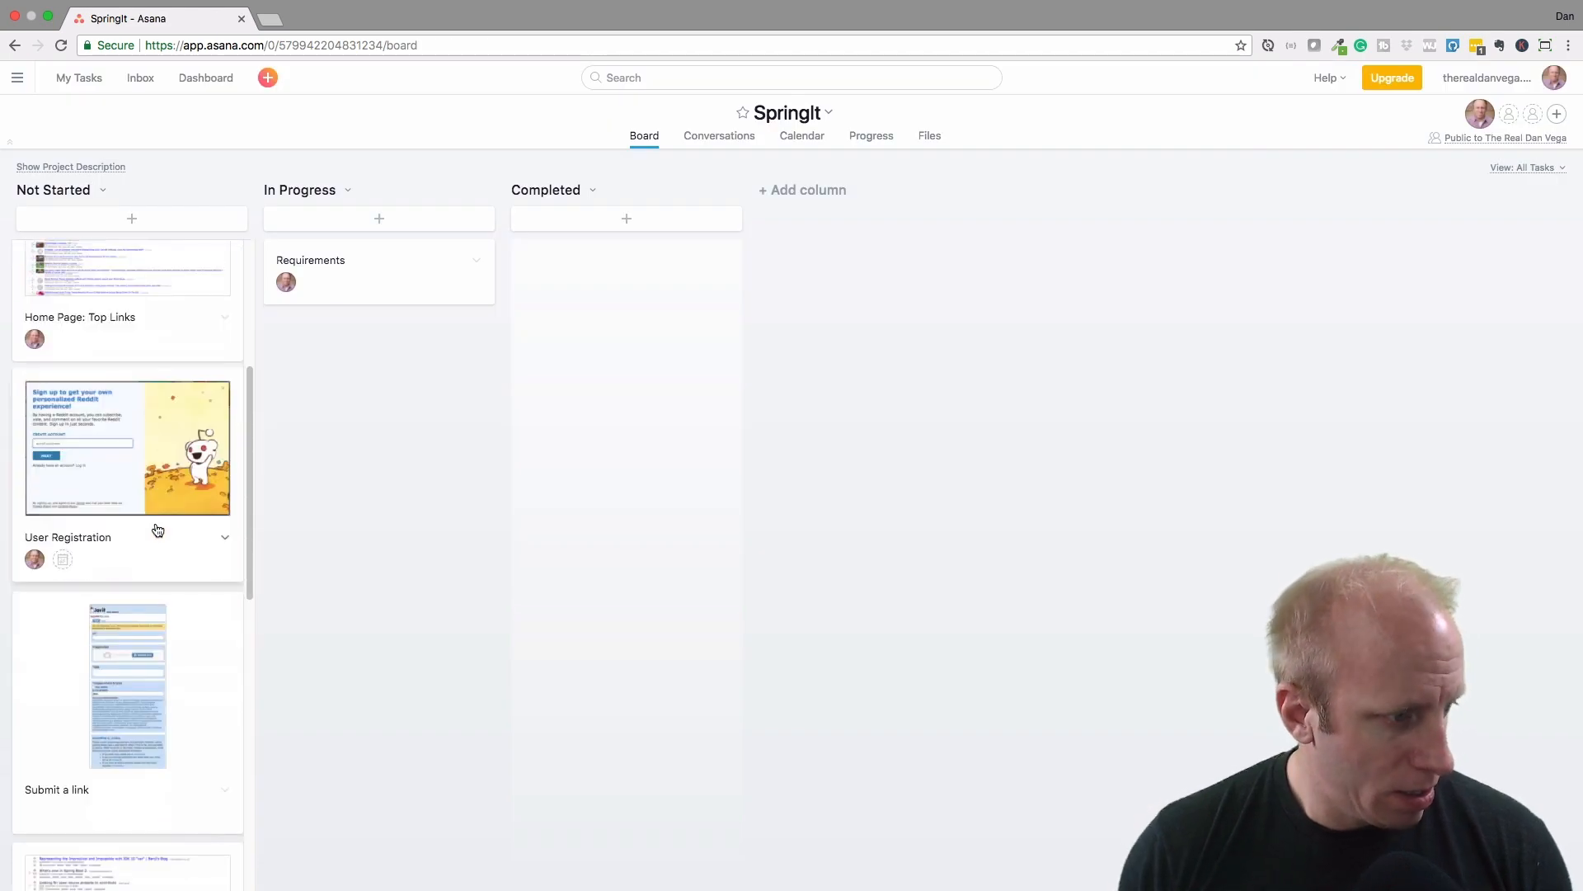
pyautogui.scroll(-3)
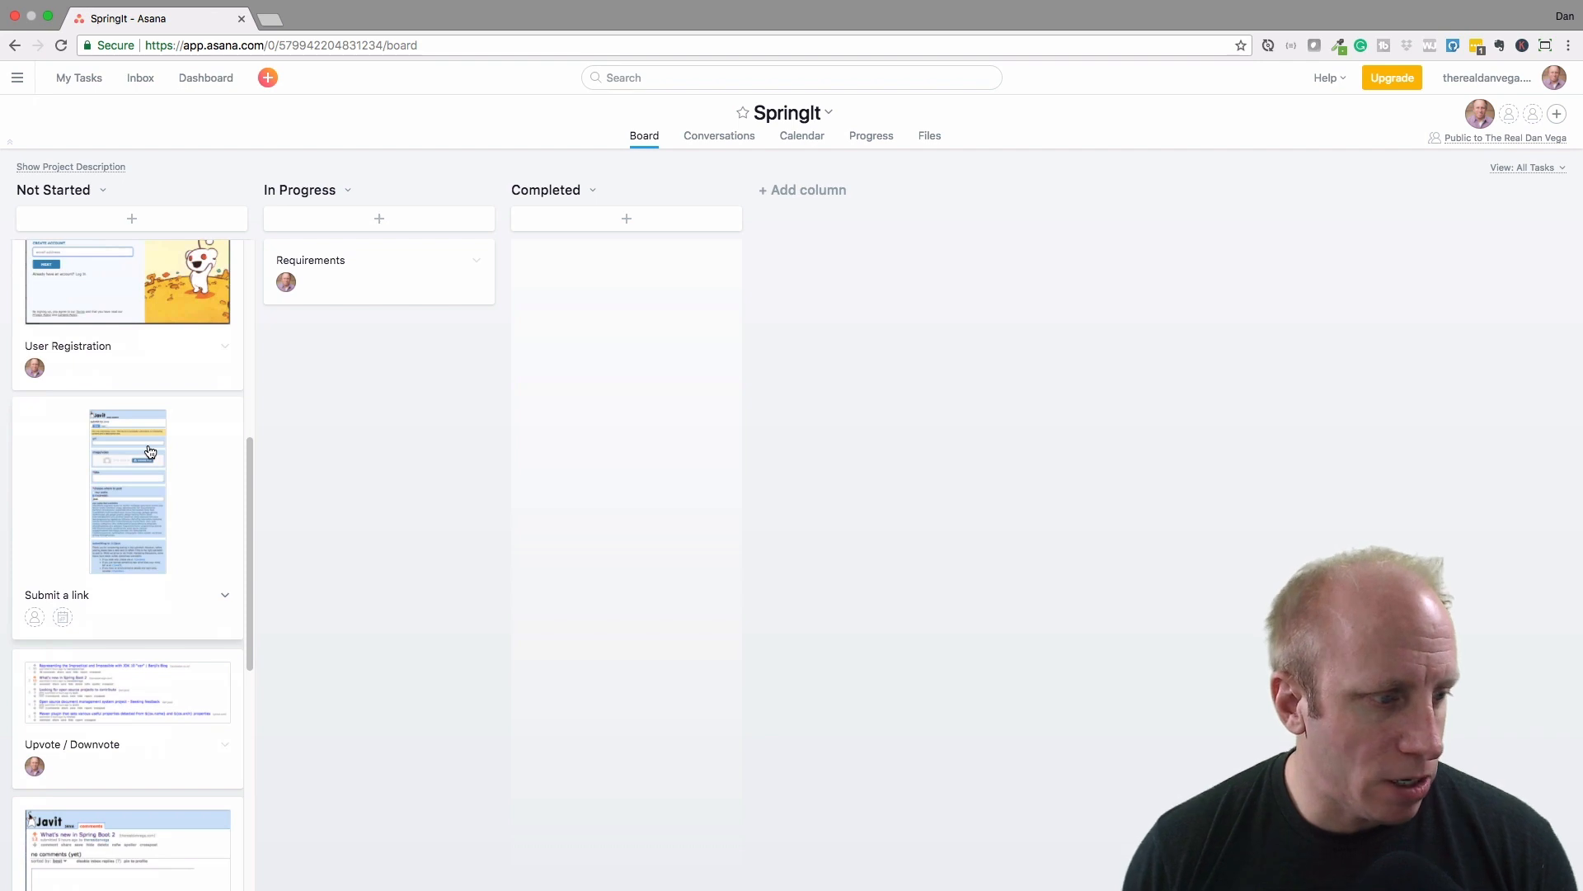
pyautogui.scroll(-3)
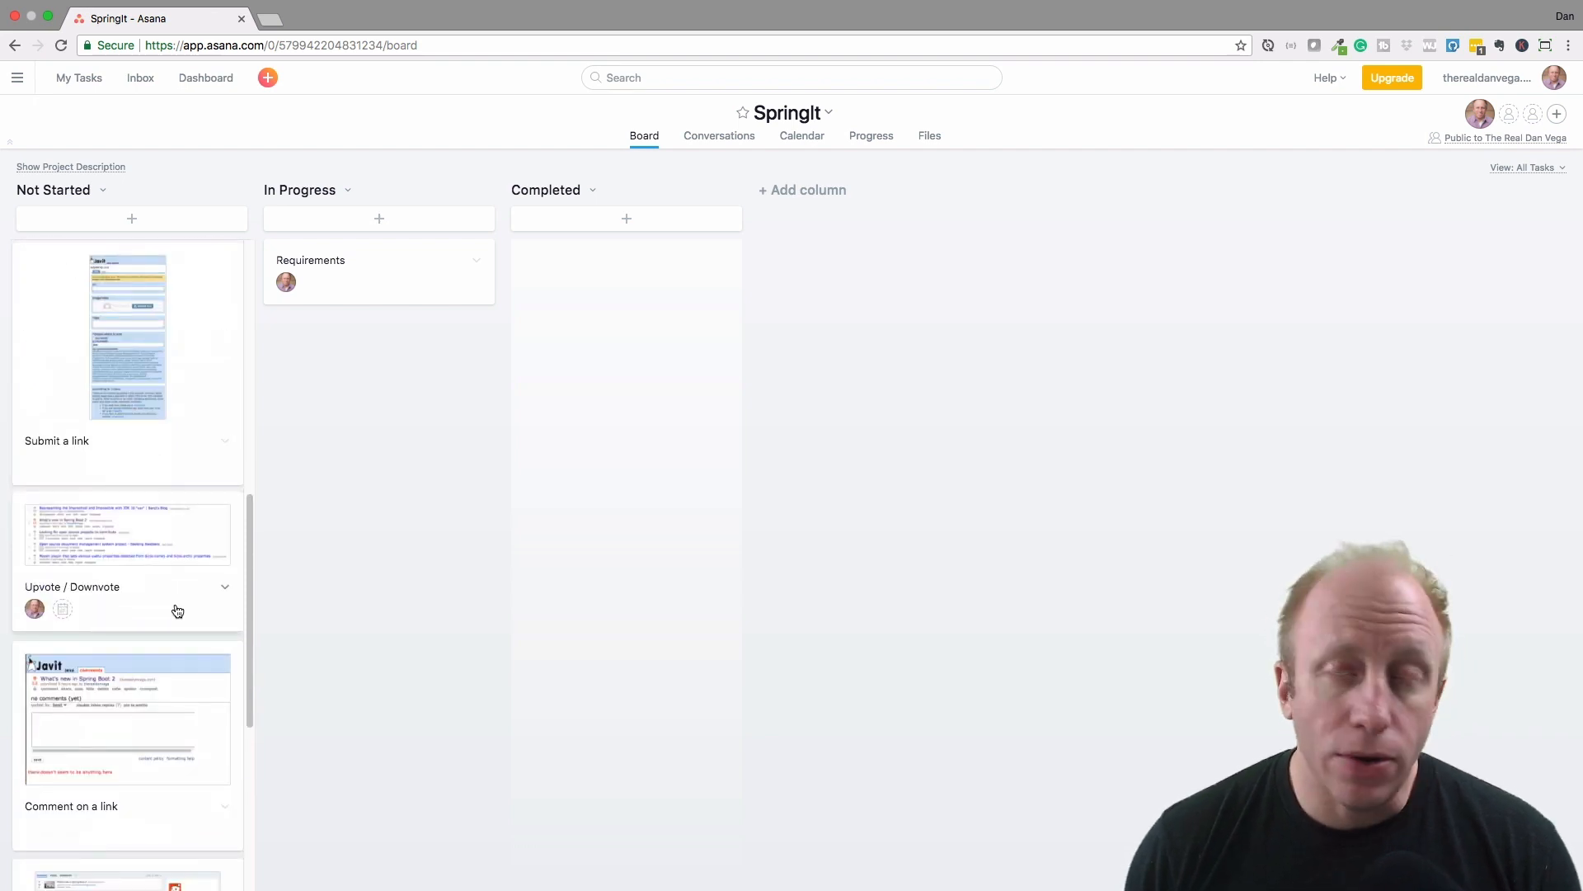
pyautogui.scroll(-3)
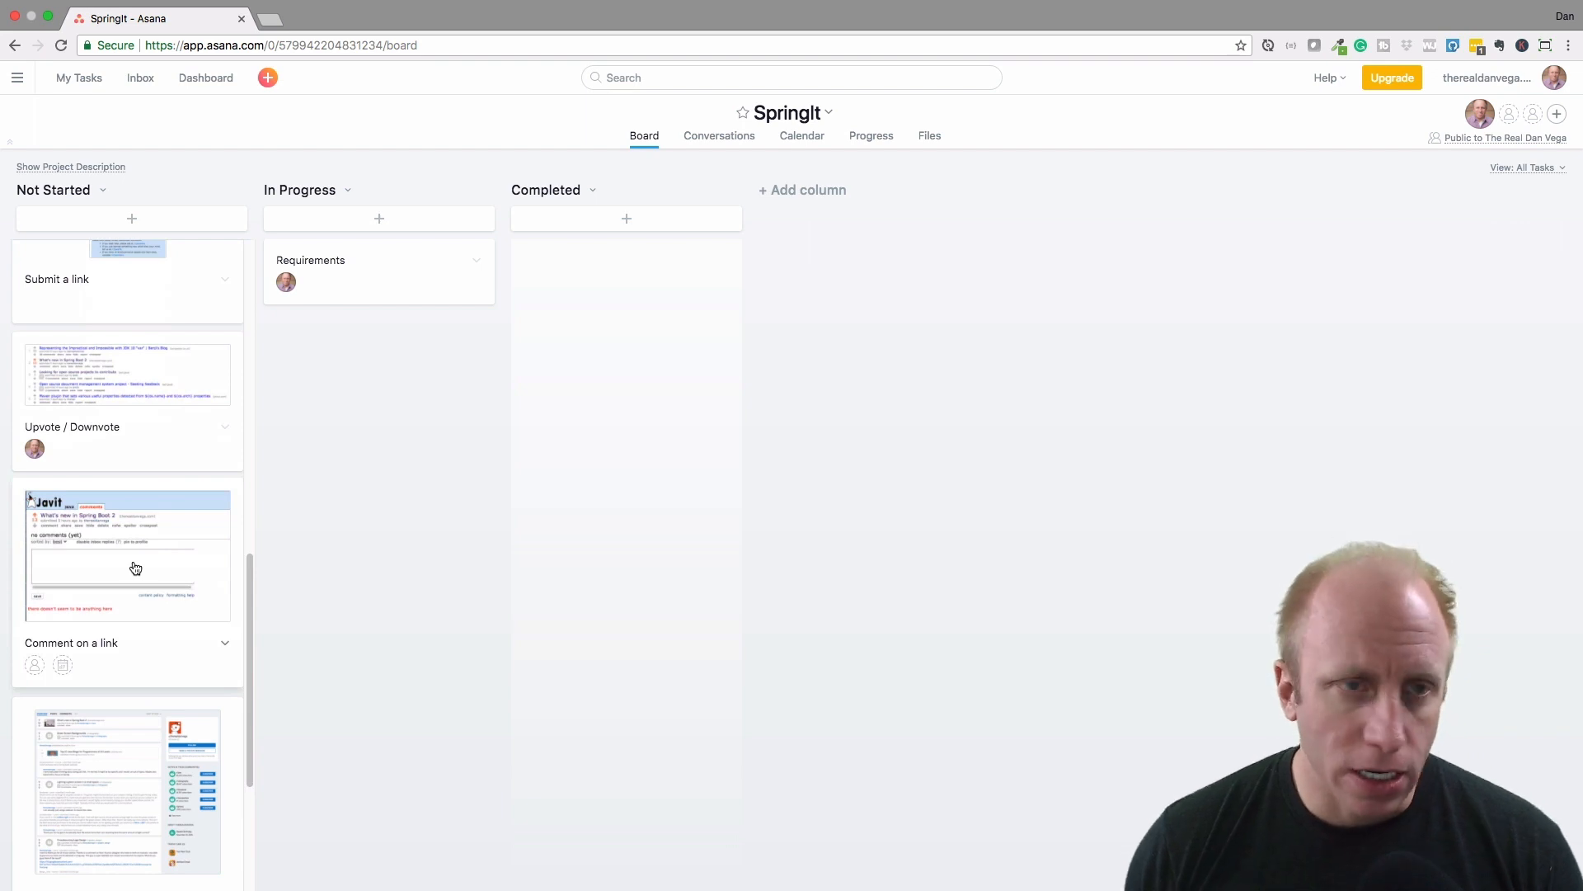
pyautogui.scroll(-3)
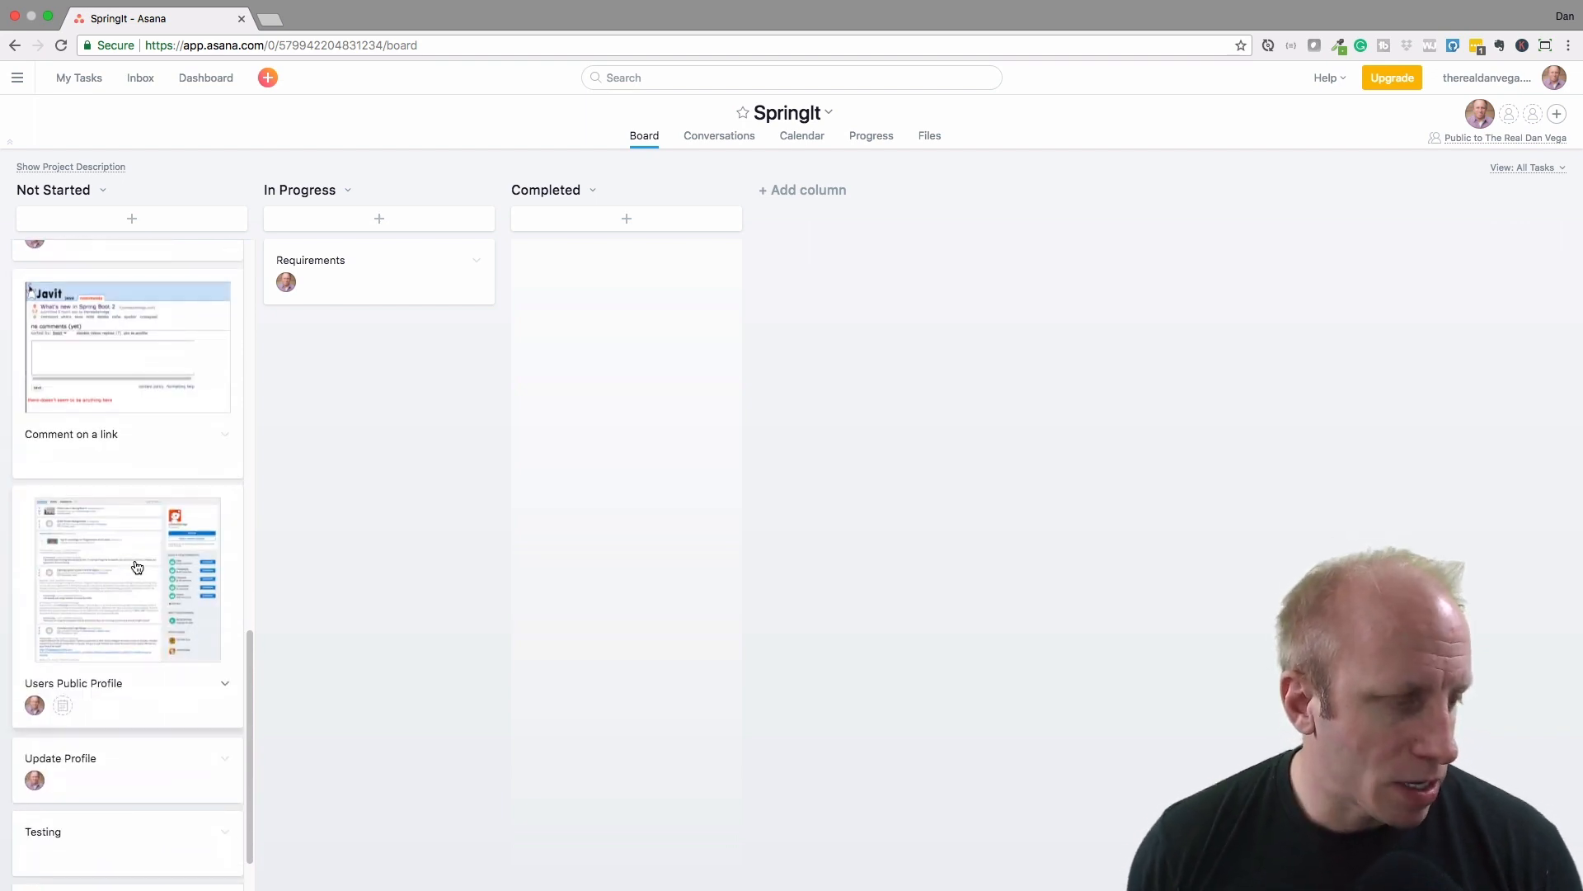
pyautogui.click(127, 579)
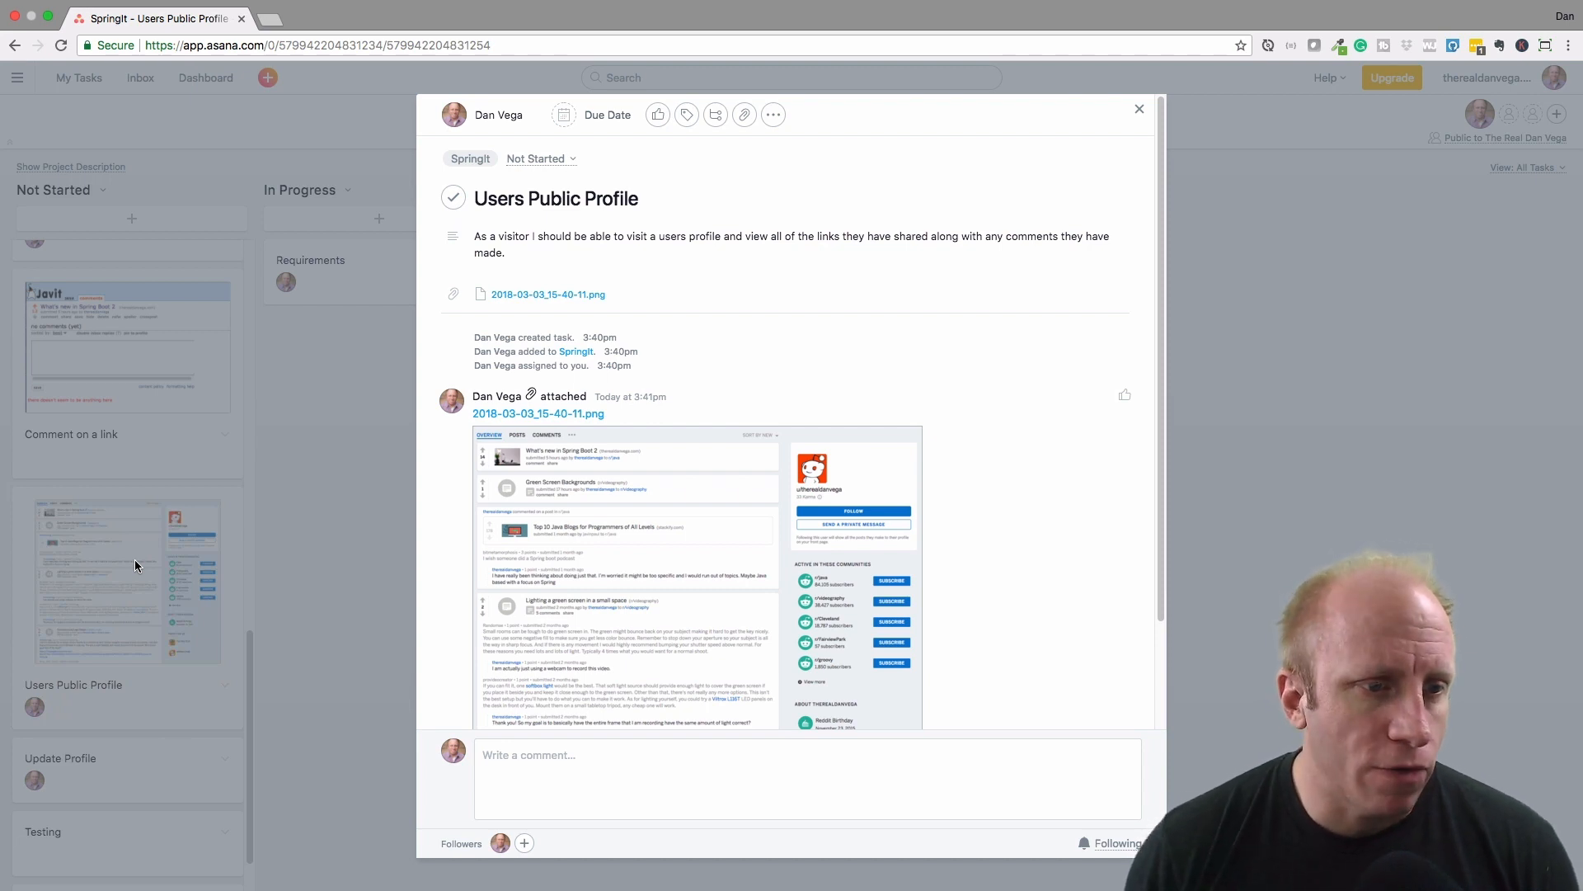
pyautogui.click(1140, 109)
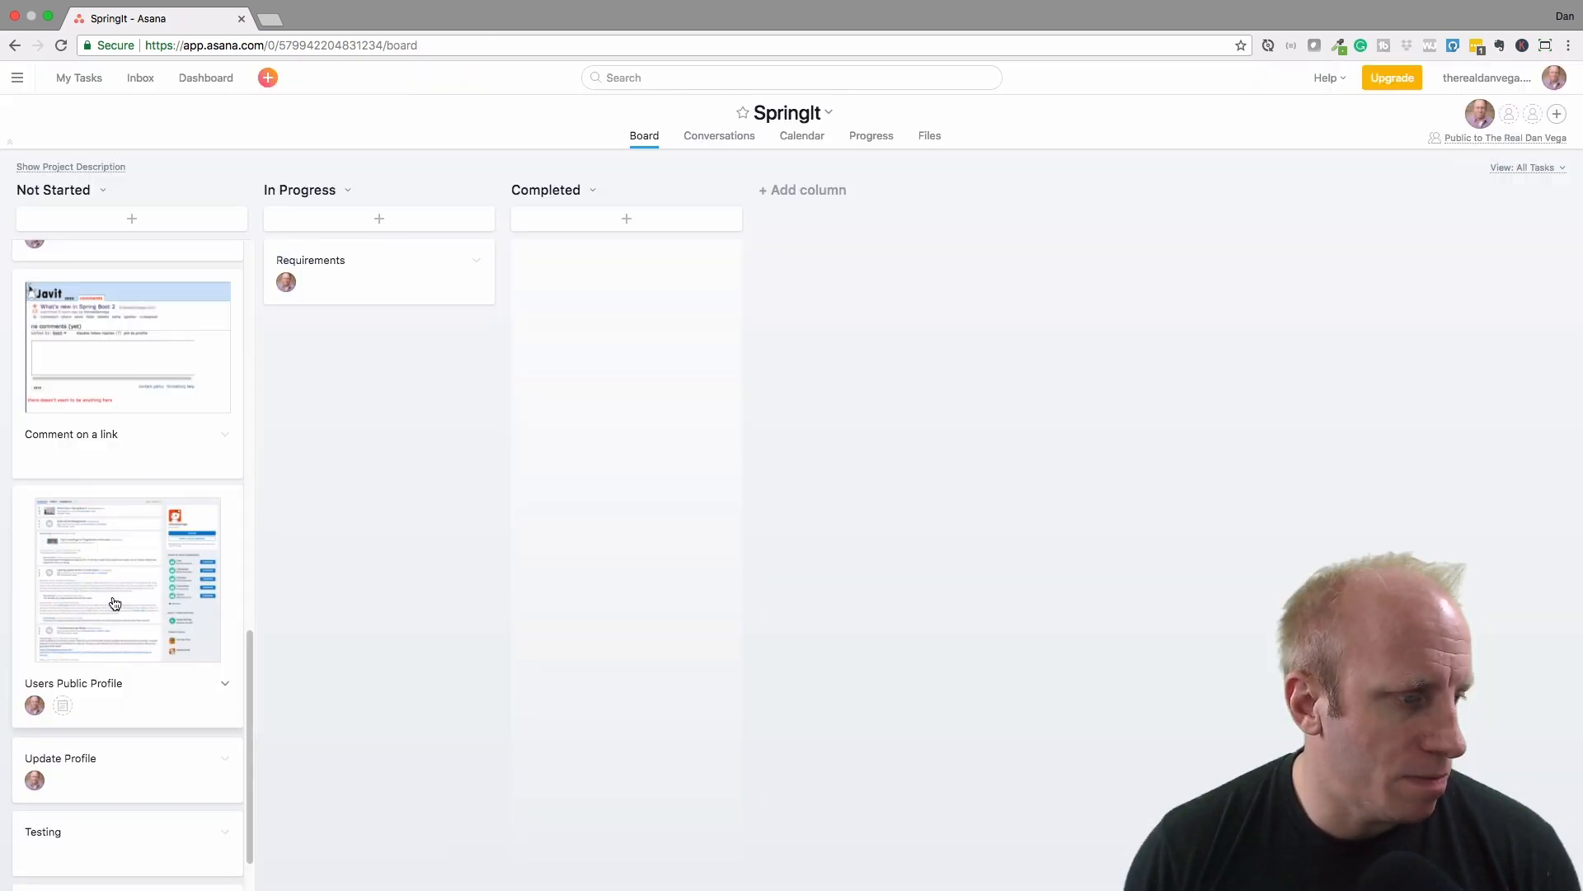
pyautogui.scroll(-3)
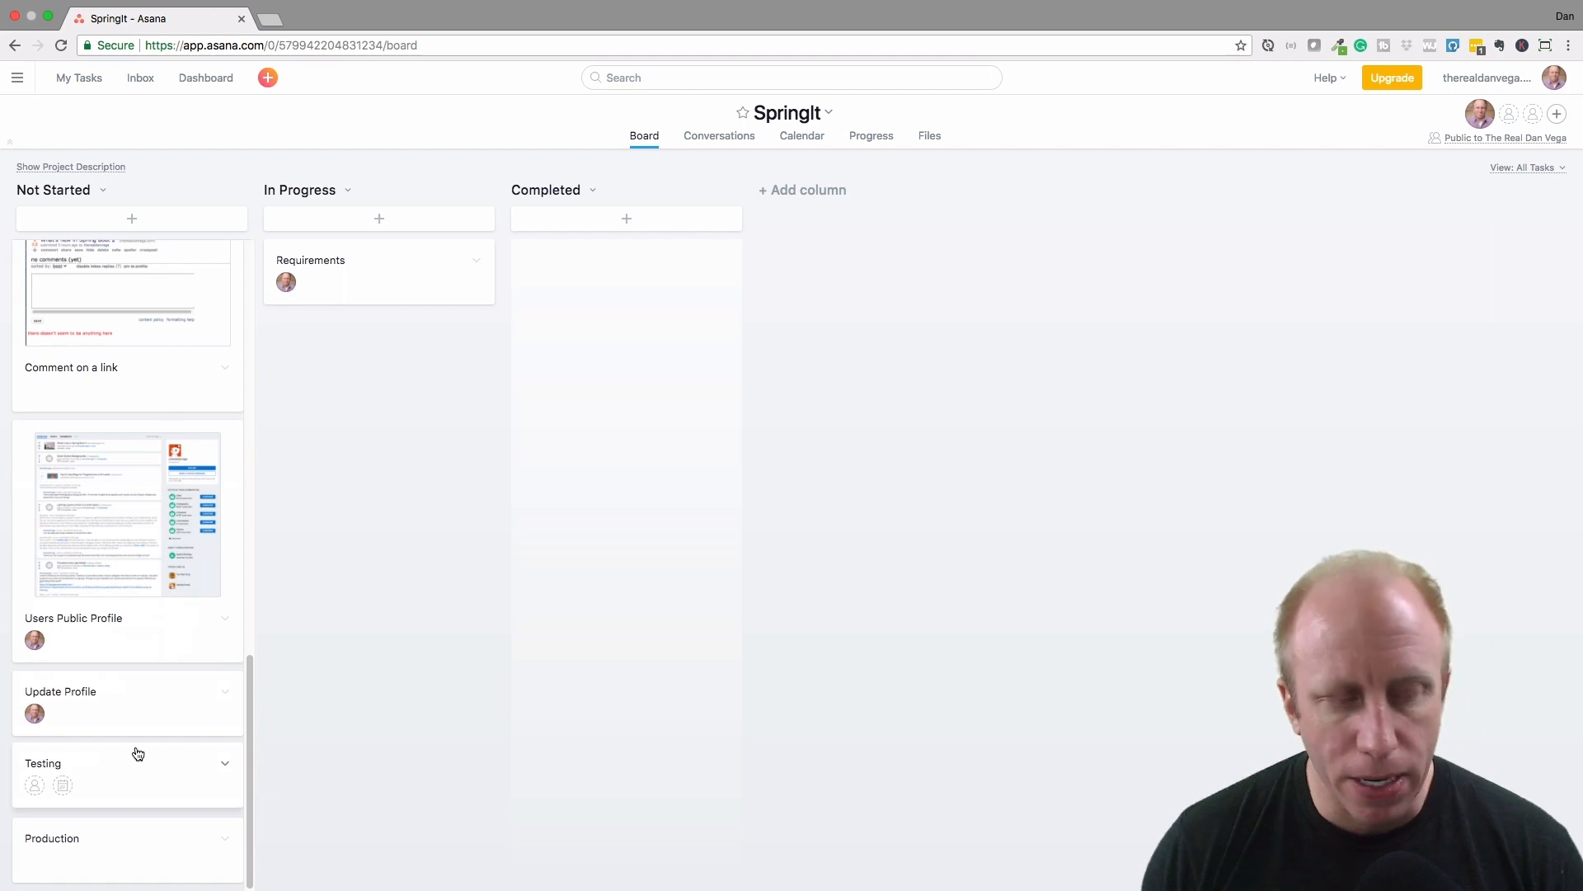
pyautogui.moveTo(161, 787)
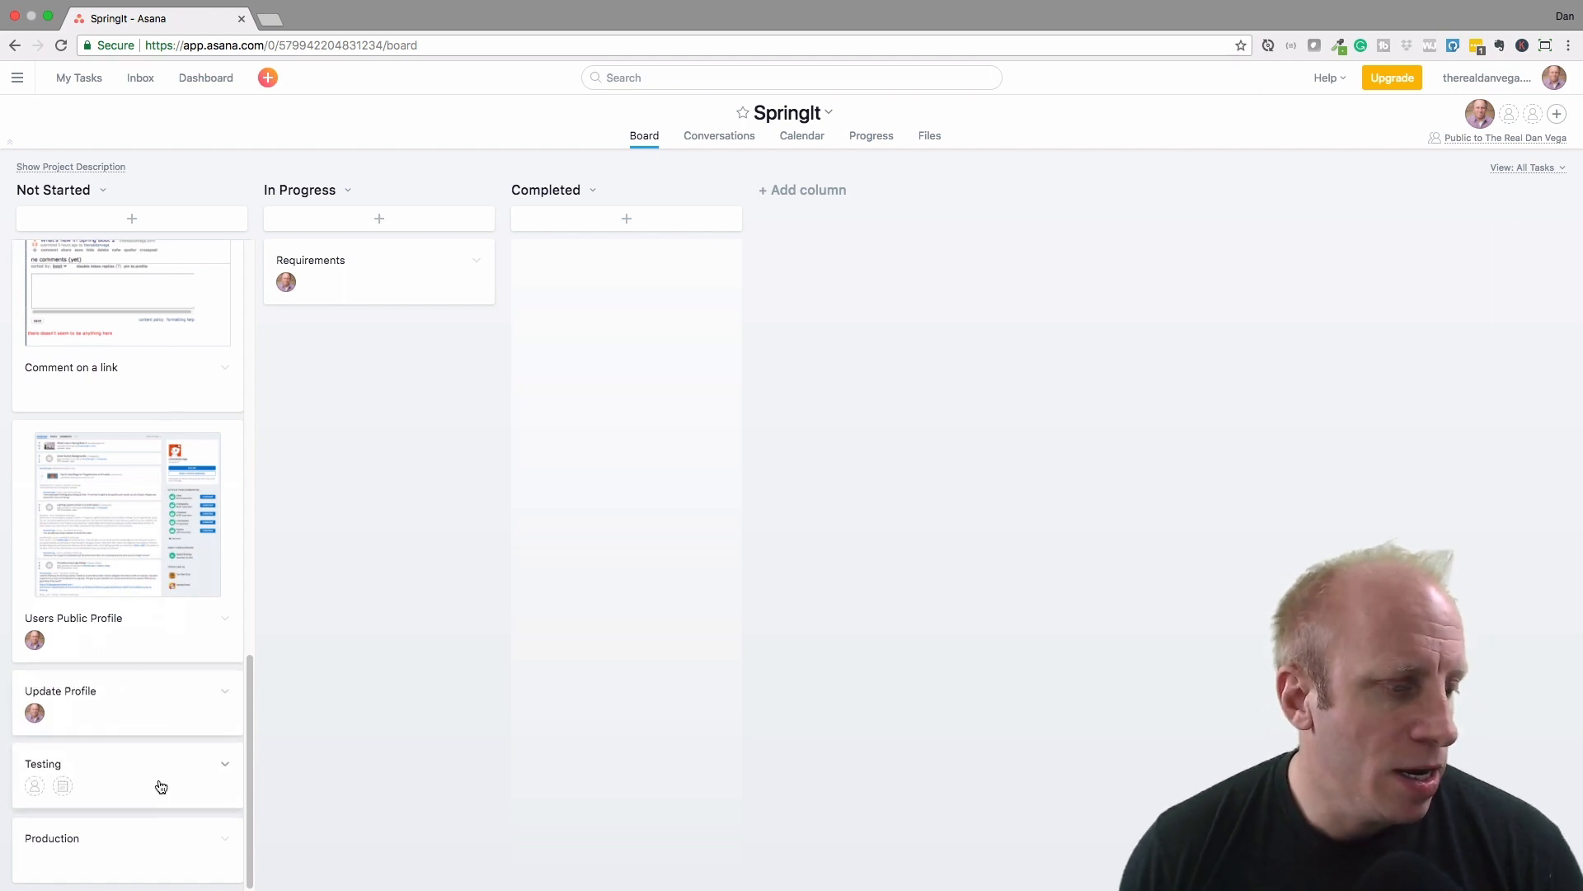